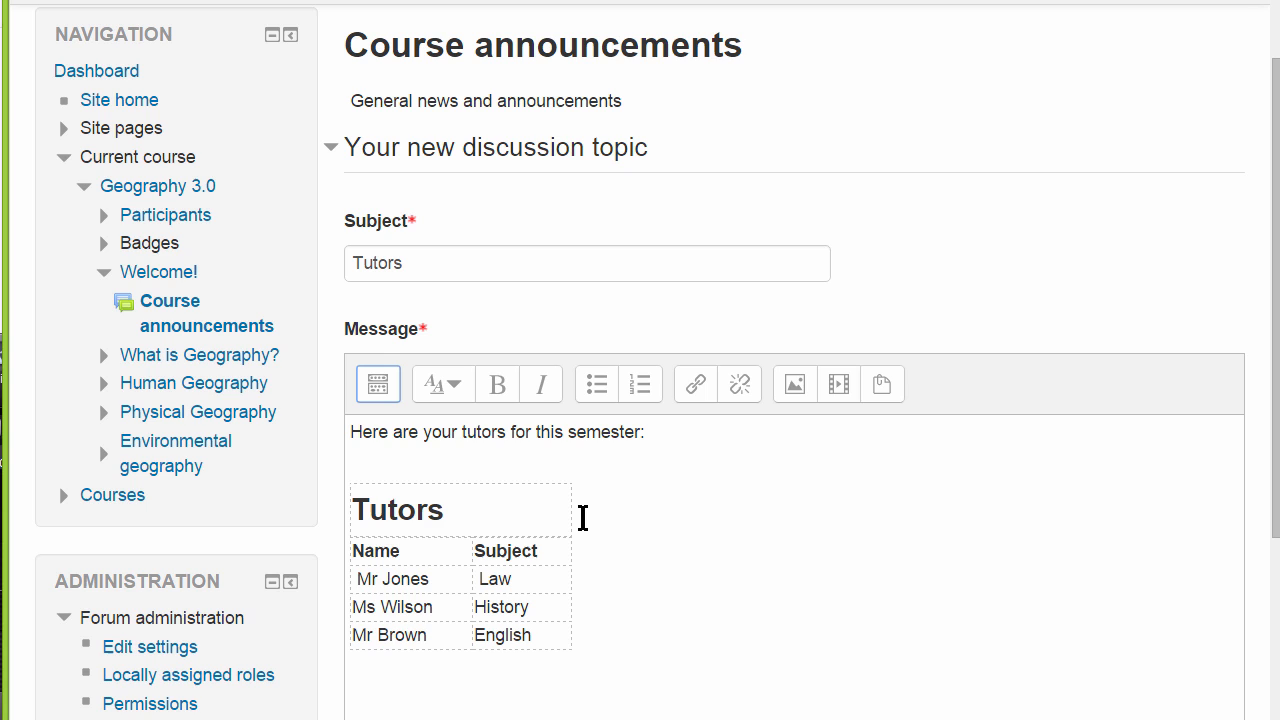
pyautogui.moveTo(360, 510)
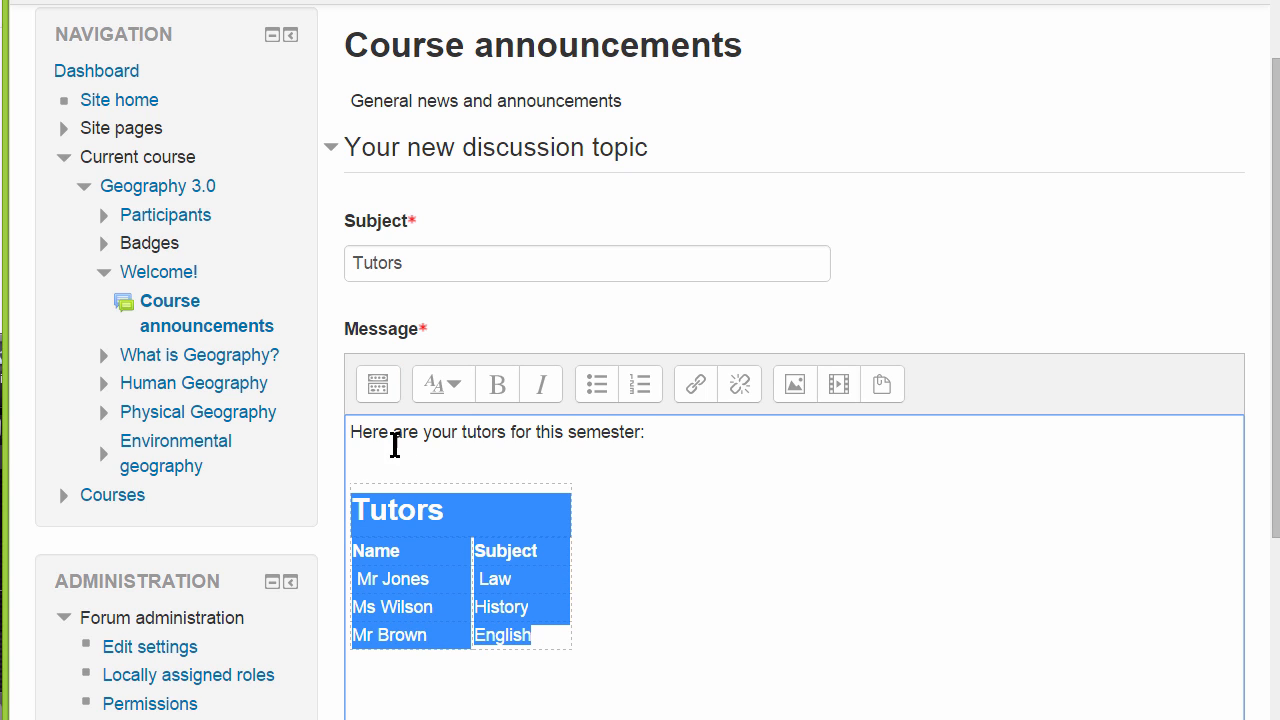
# Step: Set the Tutors table's borders to Around each cell with a Solid border style
pyautogui.click(378, 384)
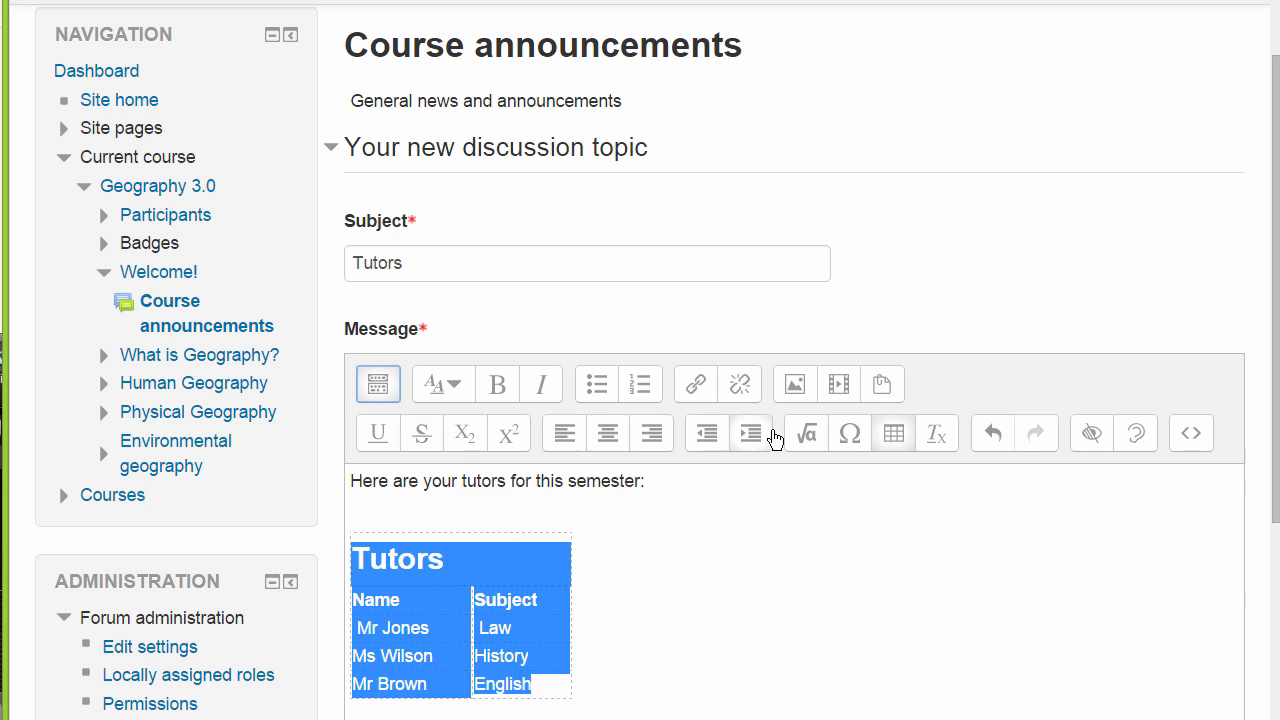
pyautogui.click(892, 433)
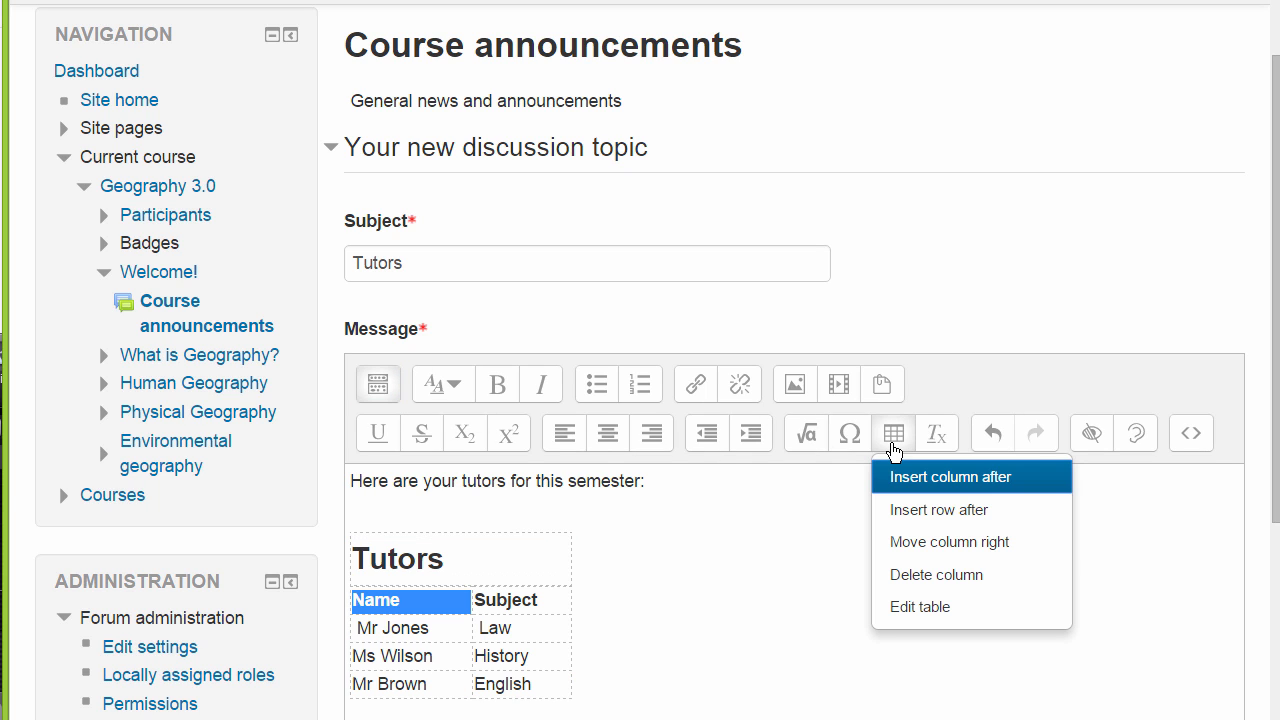
pyautogui.moveTo(936, 574)
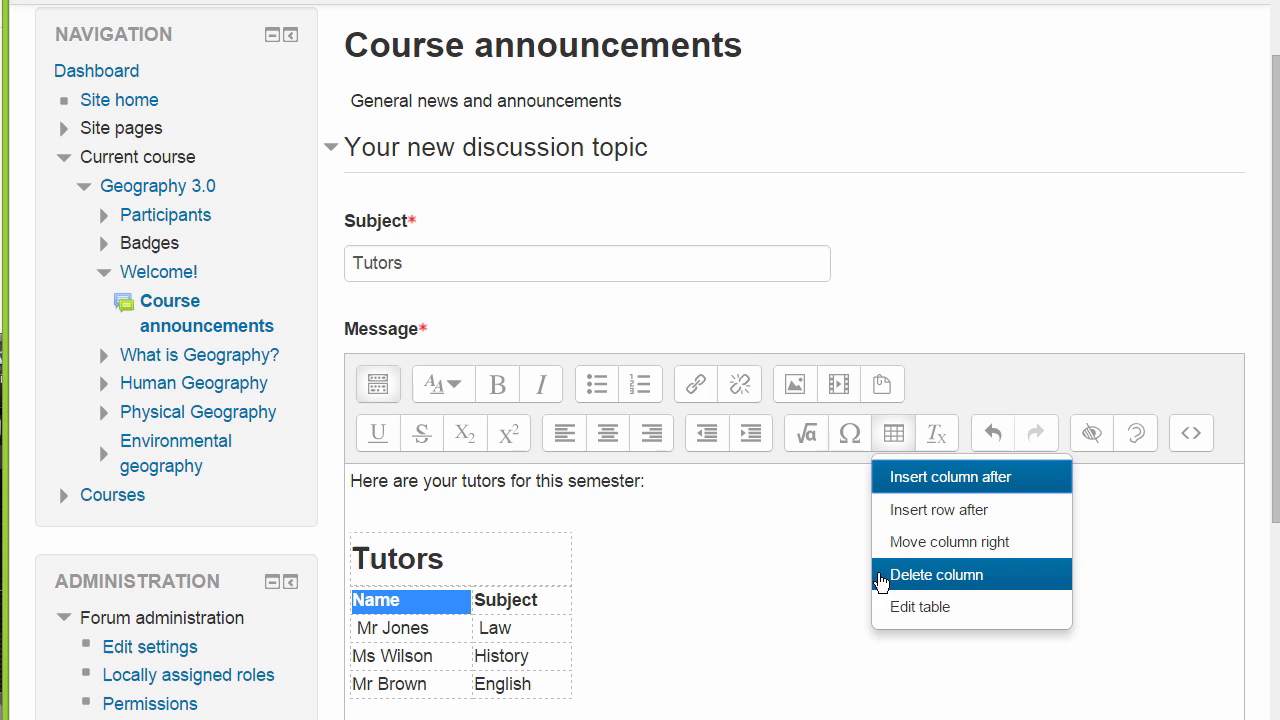
pyautogui.moveTo(920, 607)
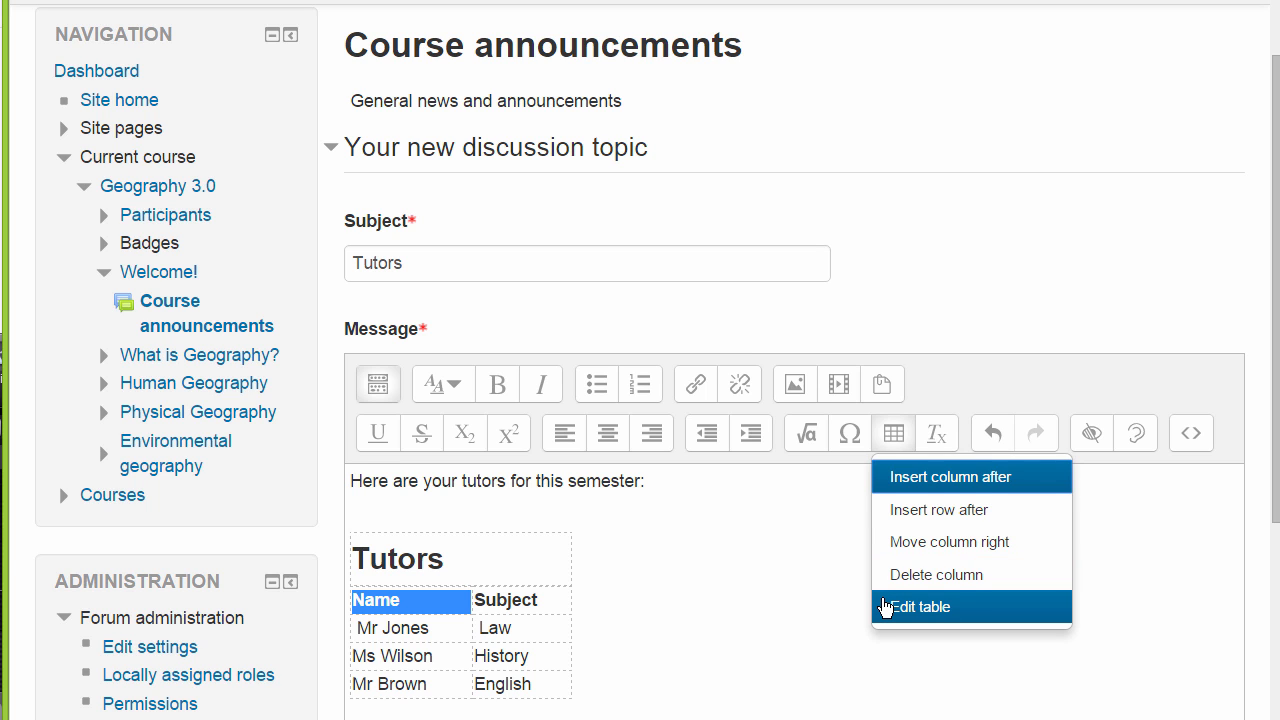
pyautogui.click(919, 606)
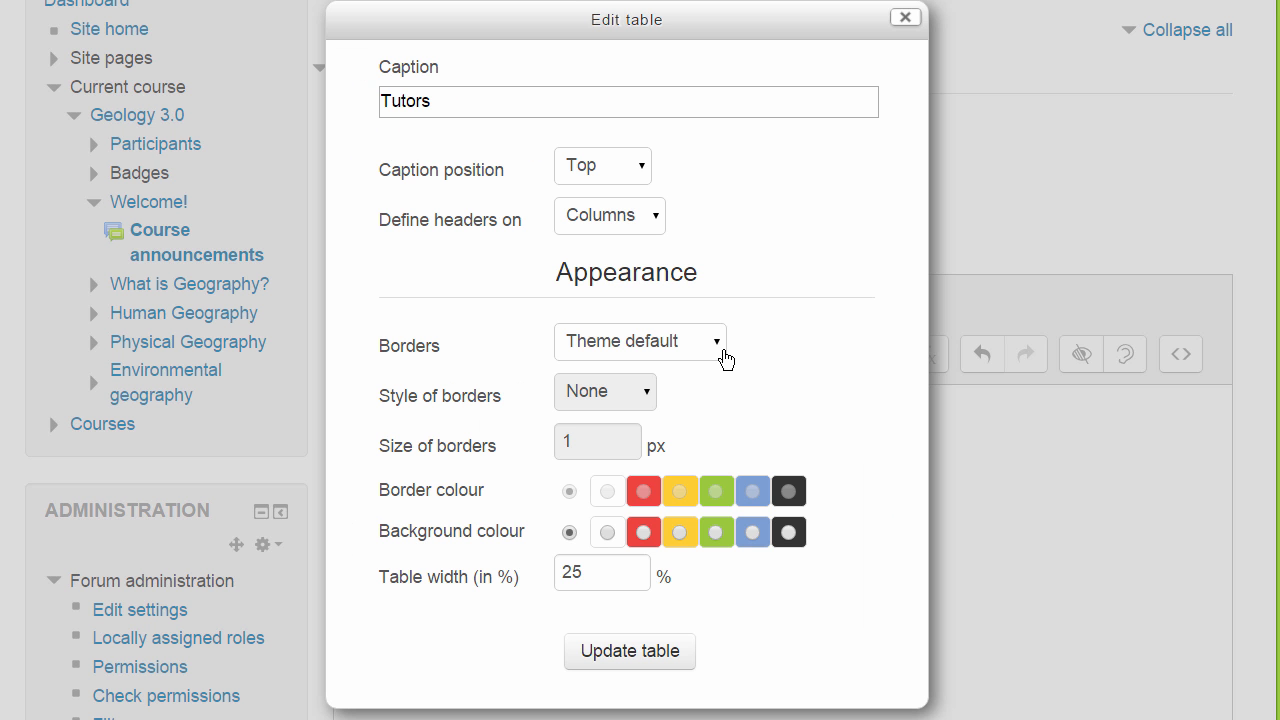
pyautogui.click(604, 390)
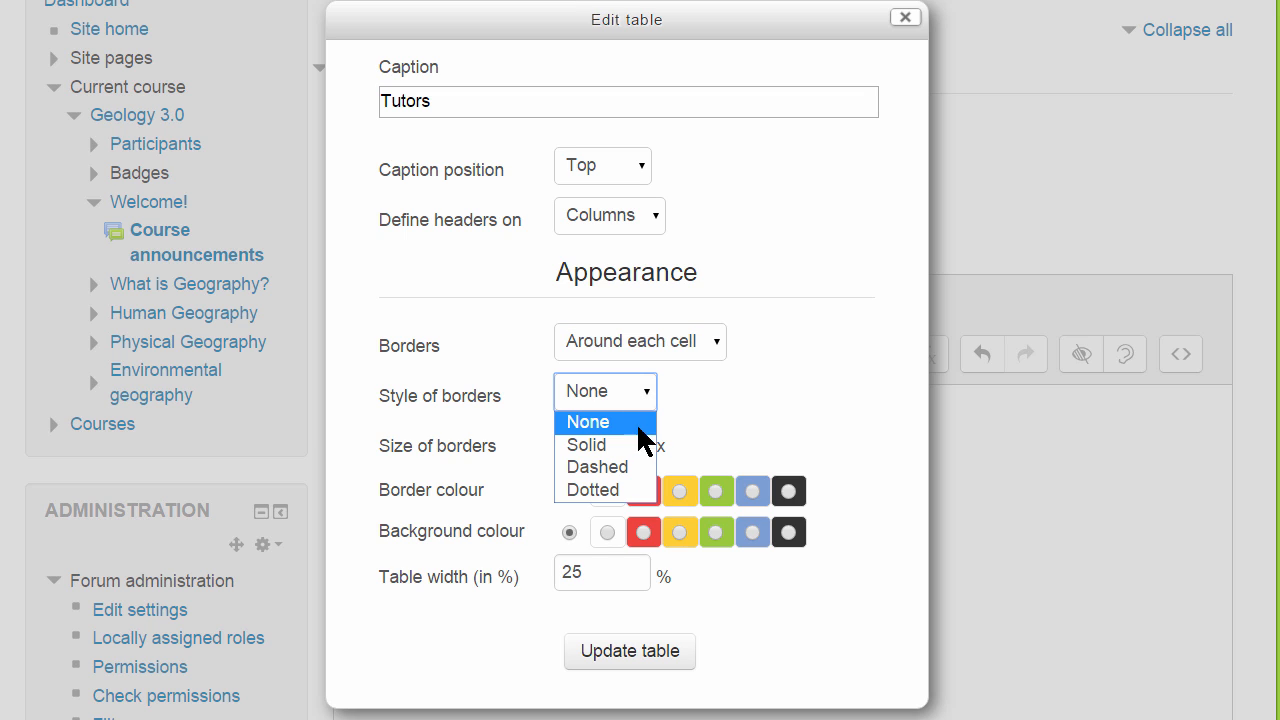
pyautogui.click(586, 444)
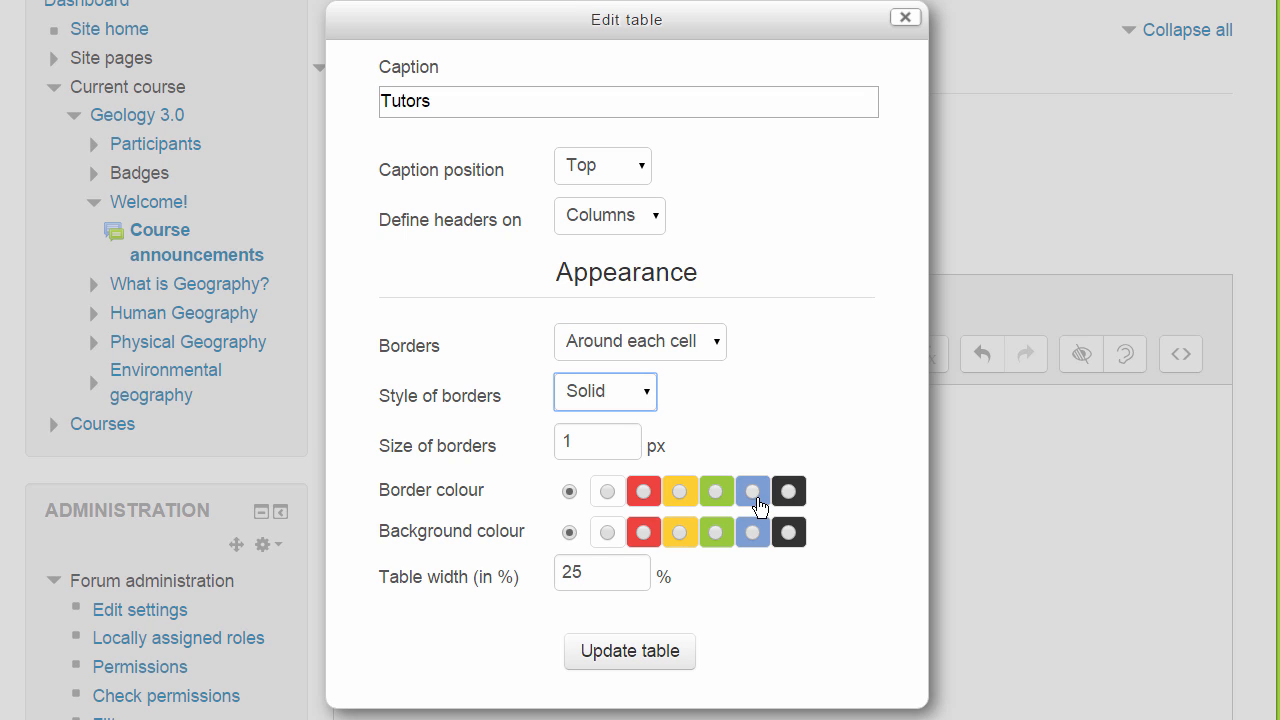